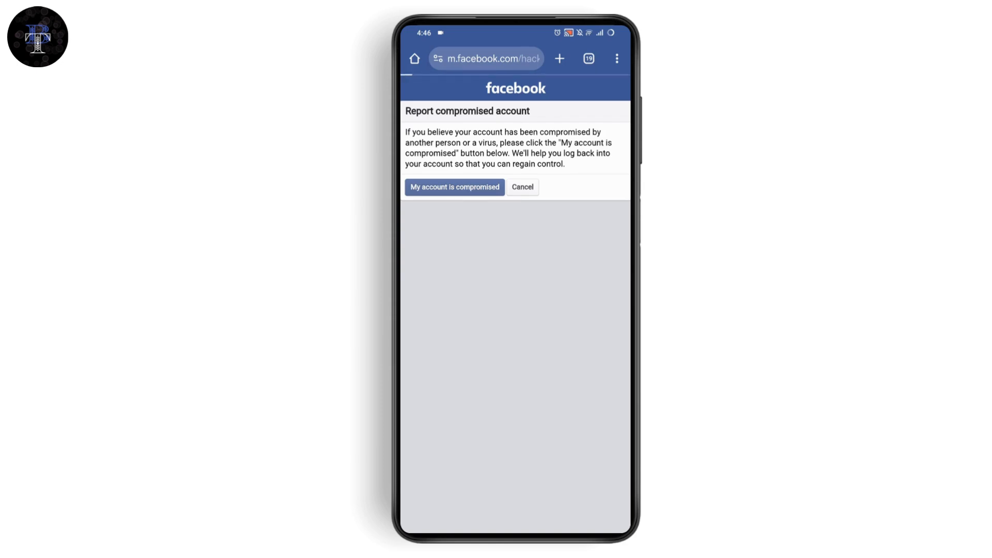
Confirm on the Report compromised account page that the account is compromised
left_click(454, 187)
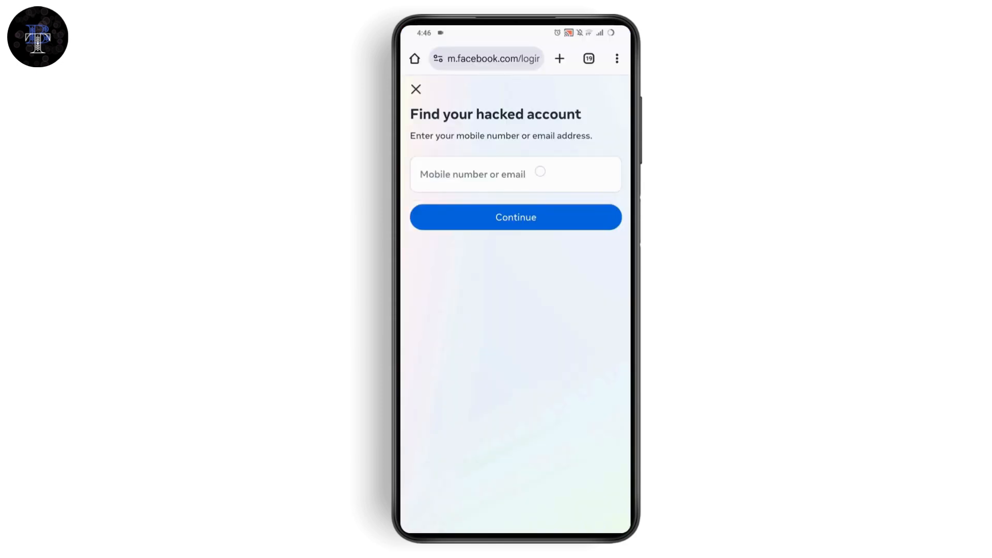
Search for the account by typing 'wes' and choosing the suggested email address
left_click(513, 175)
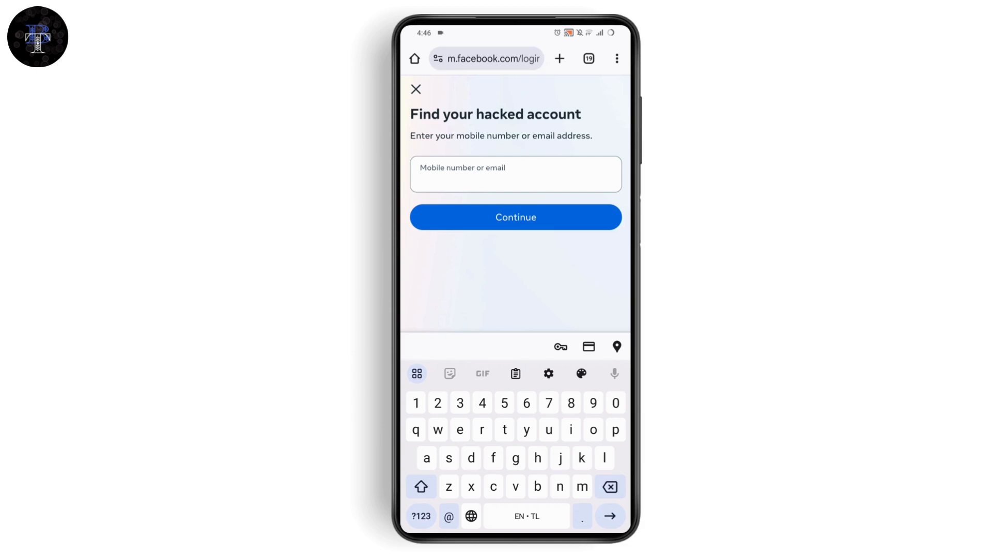
type("wes")
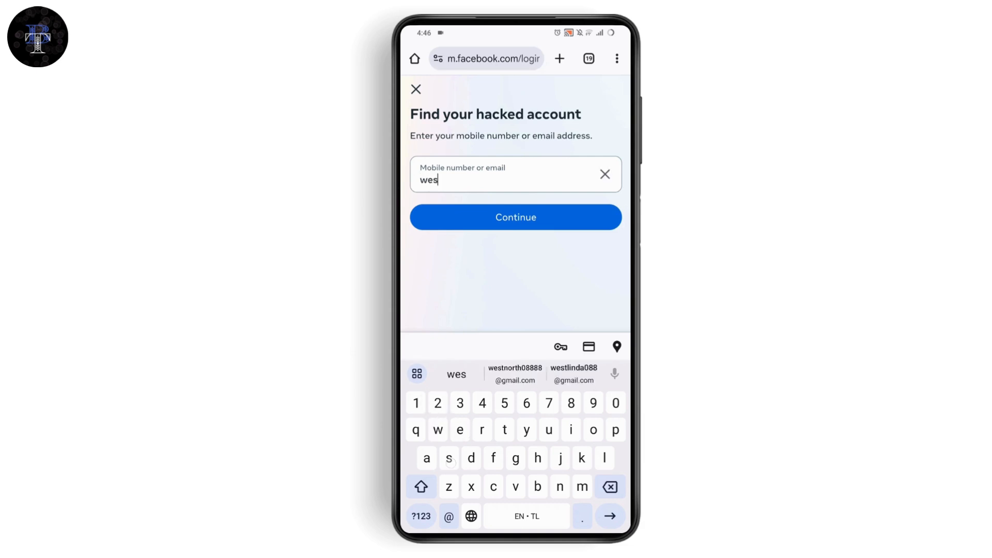
left_click(573, 374)
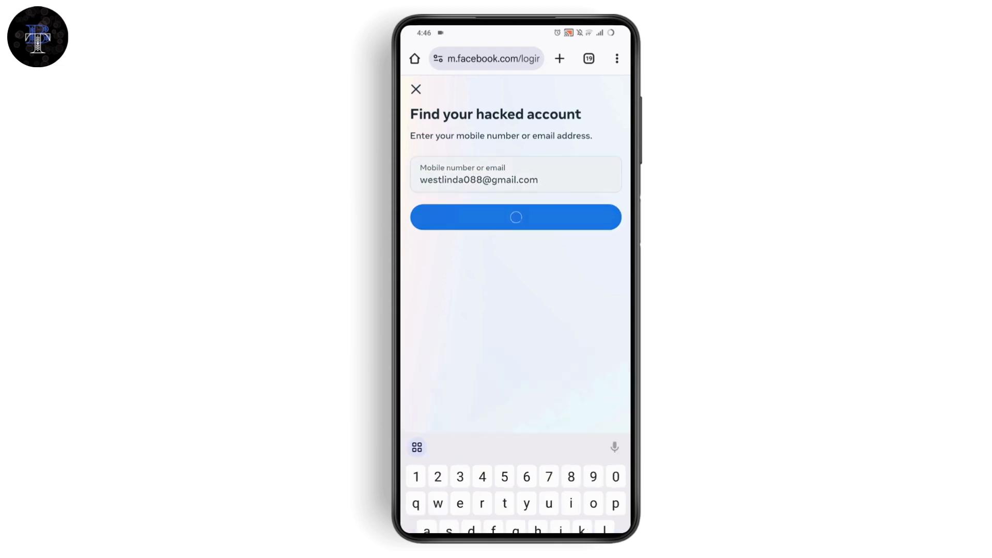
left_click(515, 217)
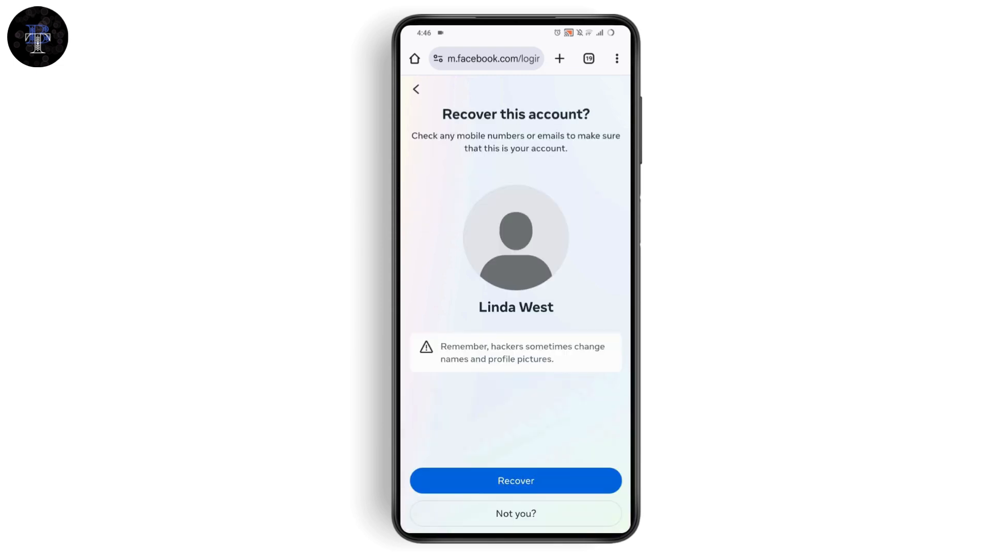
Choose Recover for the found account, then select the blank New email field
left_click(515, 480)
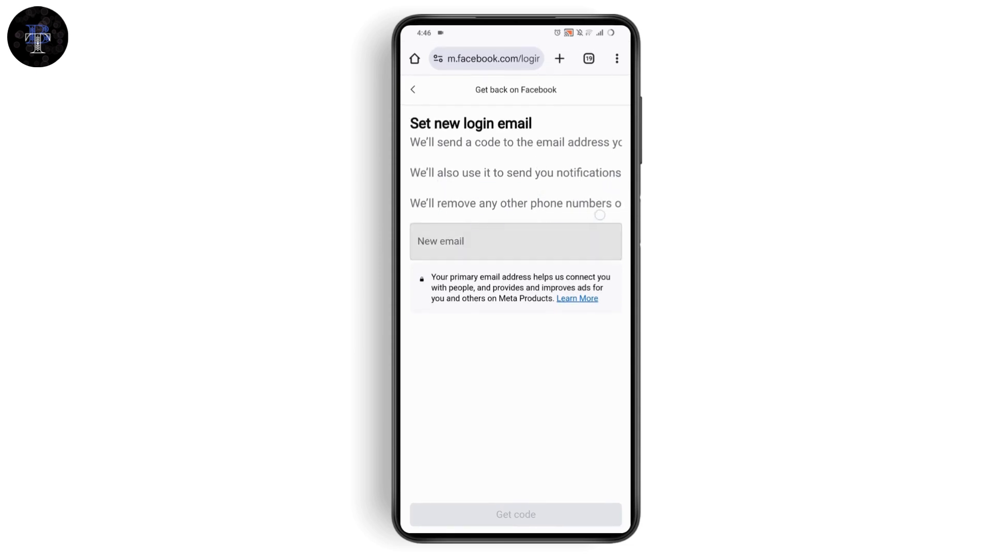
left_click(515, 241)
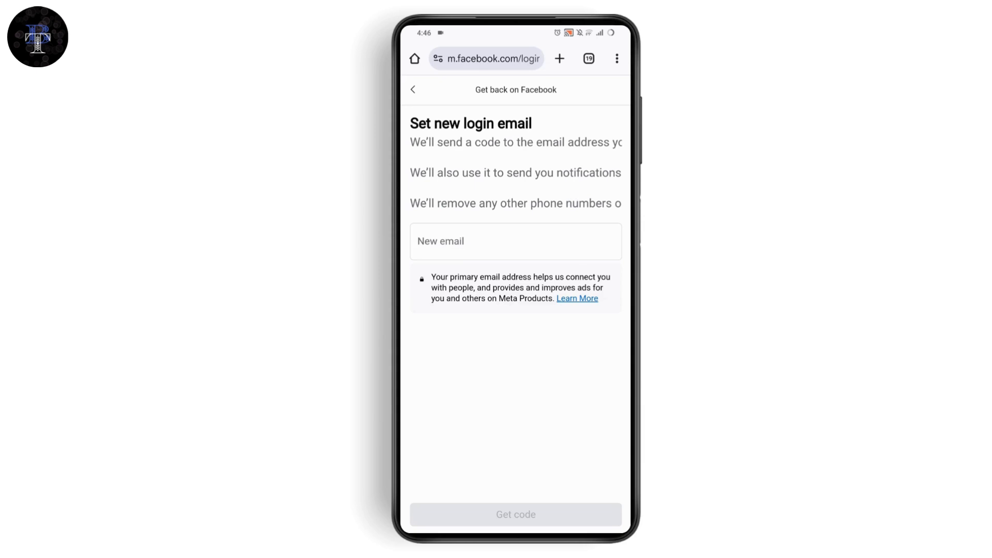